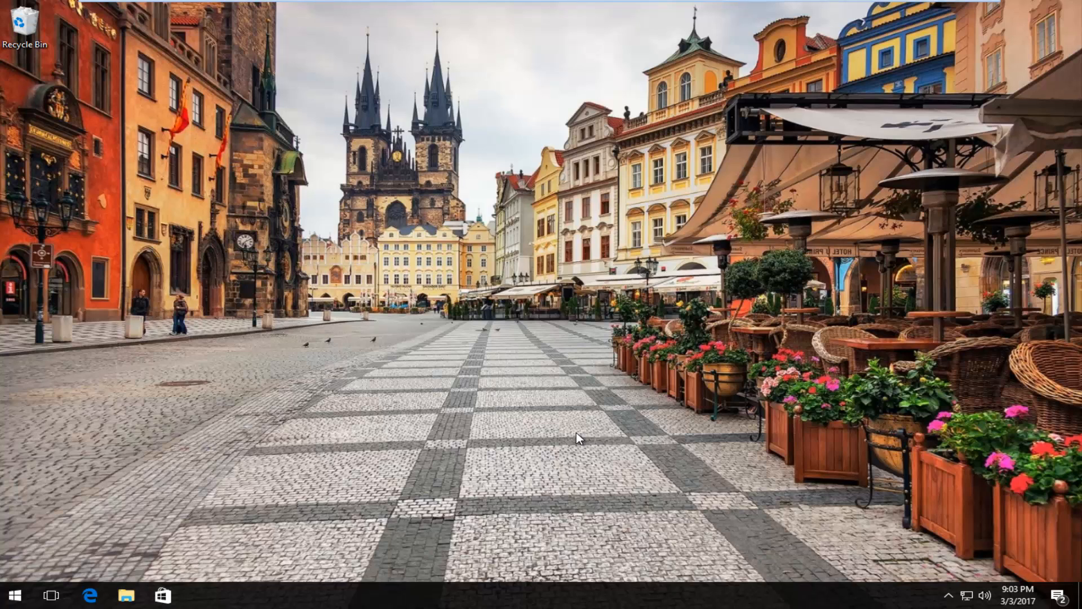
{"action": "mouse_move", "coordinate": [22, 597]}
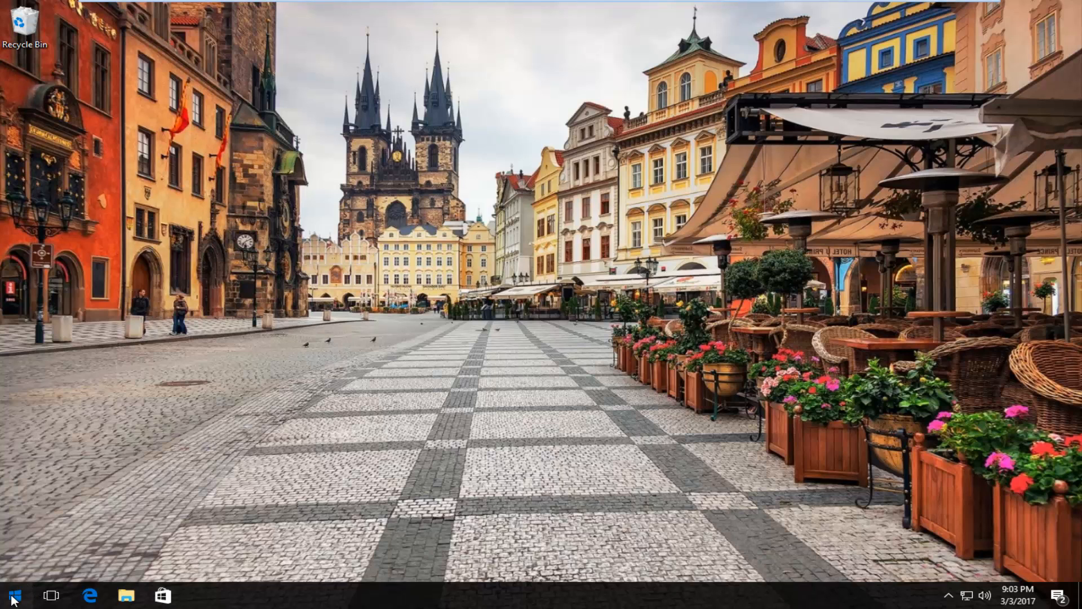
Search Start for regedit and run the result as administrator.
{"action": "left_click", "coordinate": [15, 591]}
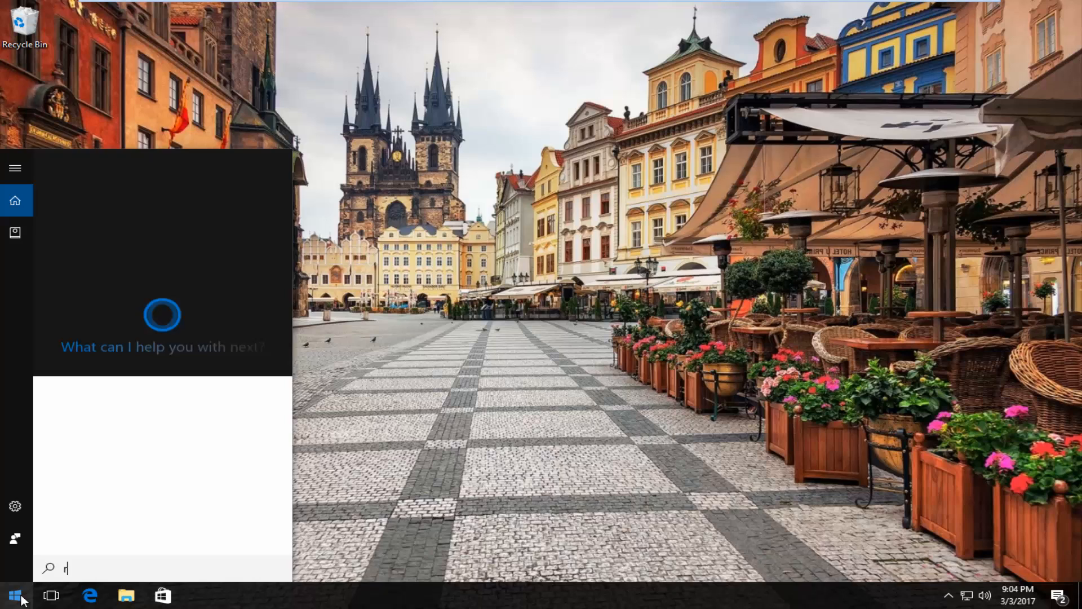
{"action": "type", "text": "egedit"}
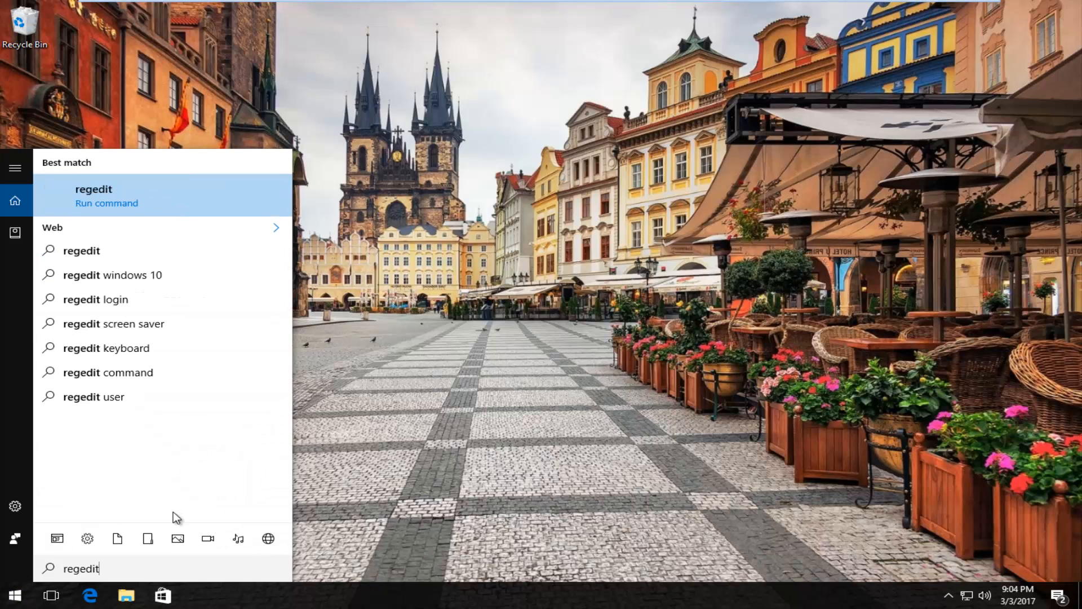
{"action": "mouse_move", "coordinate": [78, 206]}
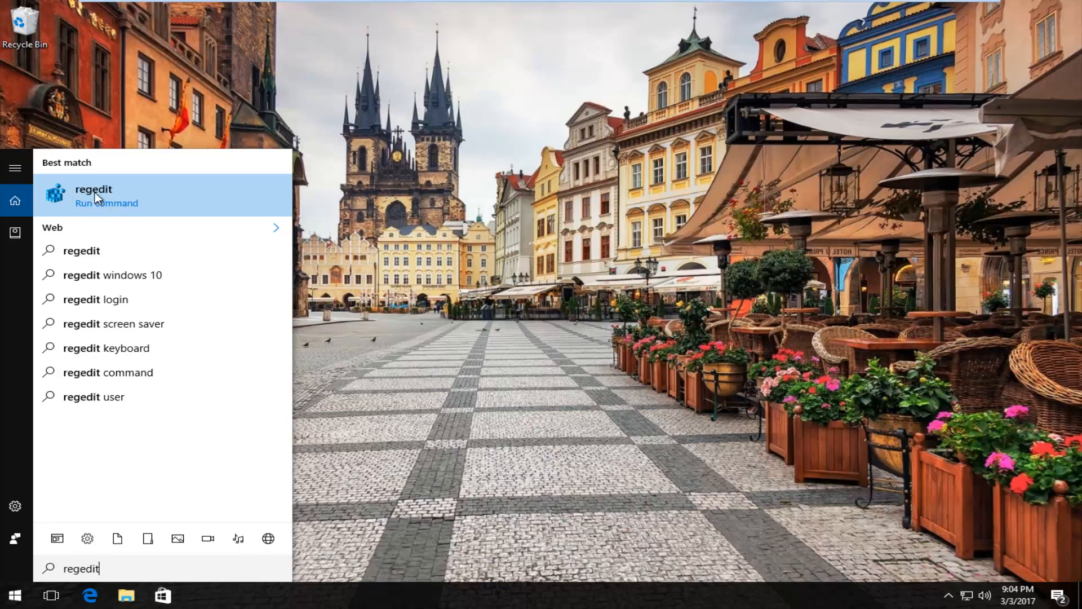
{"action": "mouse_move", "coordinate": [145, 196]}
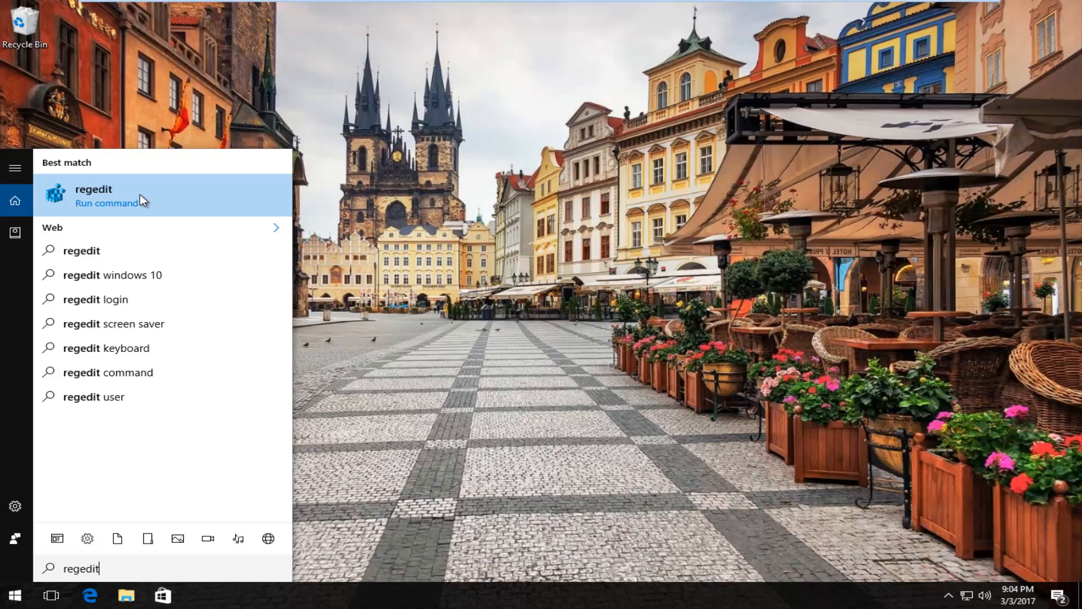
{"action": "mouse_move", "coordinate": [102, 194]}
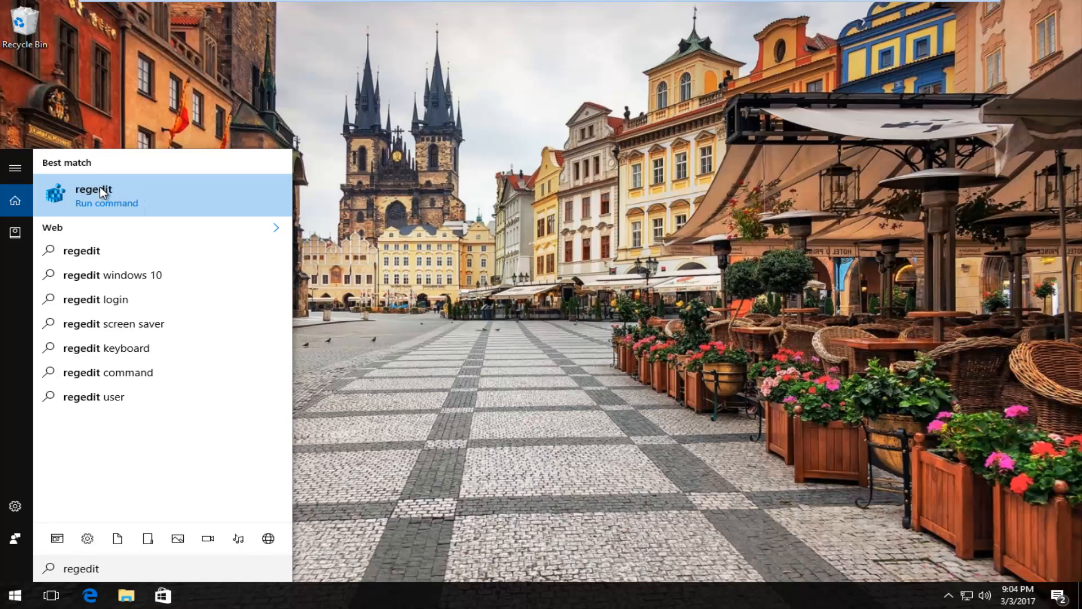
{"action": "right_click", "coordinate": [102, 194]}
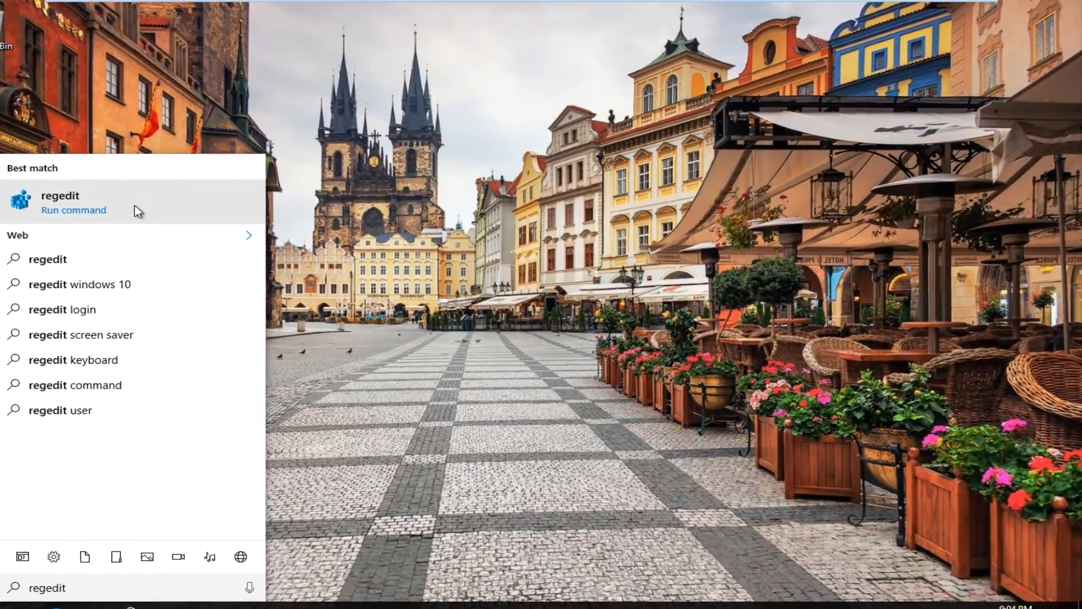
{"action": "left_click", "coordinate": [62, 203]}
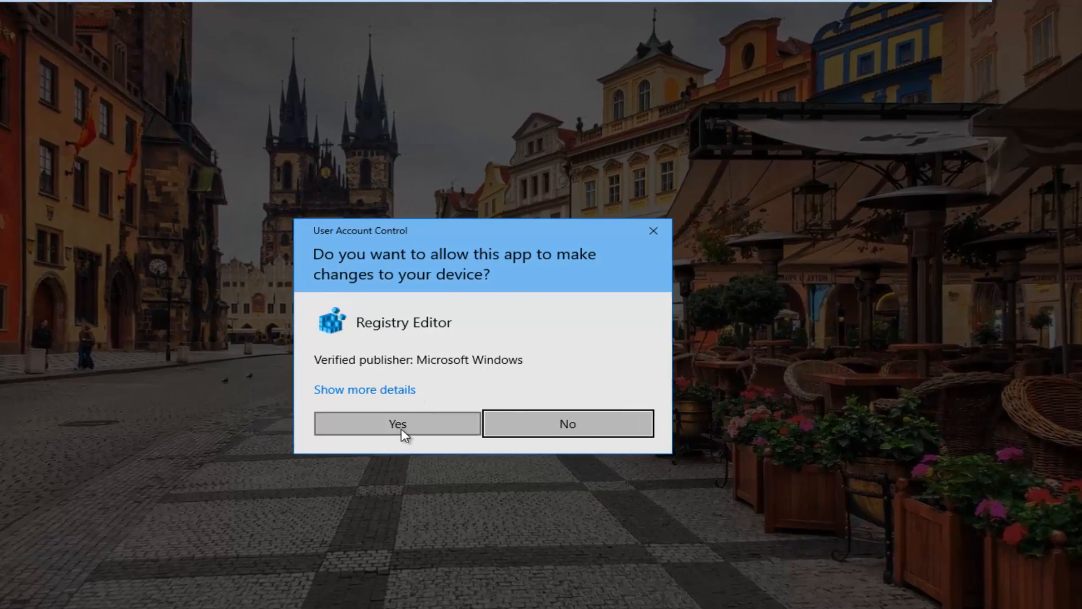
Approve the User Account Control prompt so Registry Editor opens.
{"action": "left_click", "coordinate": [396, 423]}
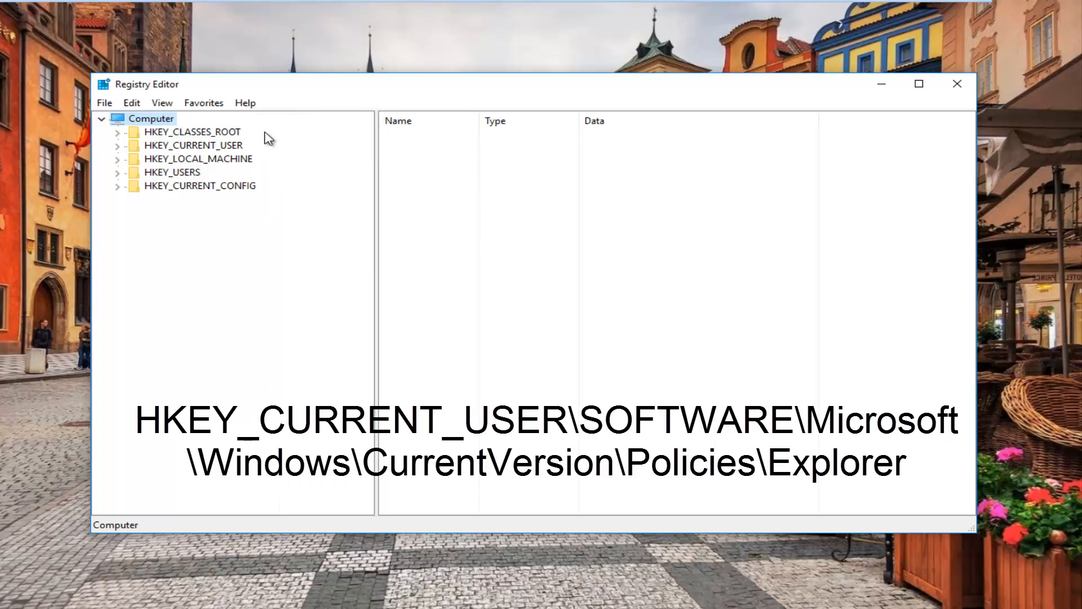
{"action": "mouse_move", "coordinate": [111, 155]}
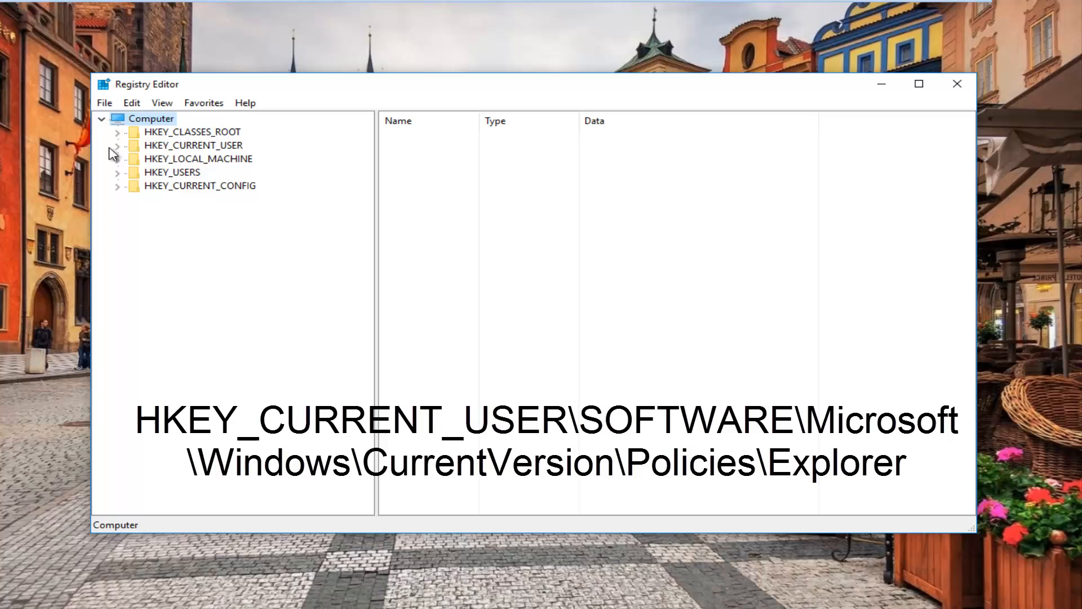
Navigate to HKEY_CURRENT_USER\Software\Microsoft\Windows\CurrentVersion\Policies\Explorer in the tree.
{"action": "left_click", "coordinate": [189, 144]}
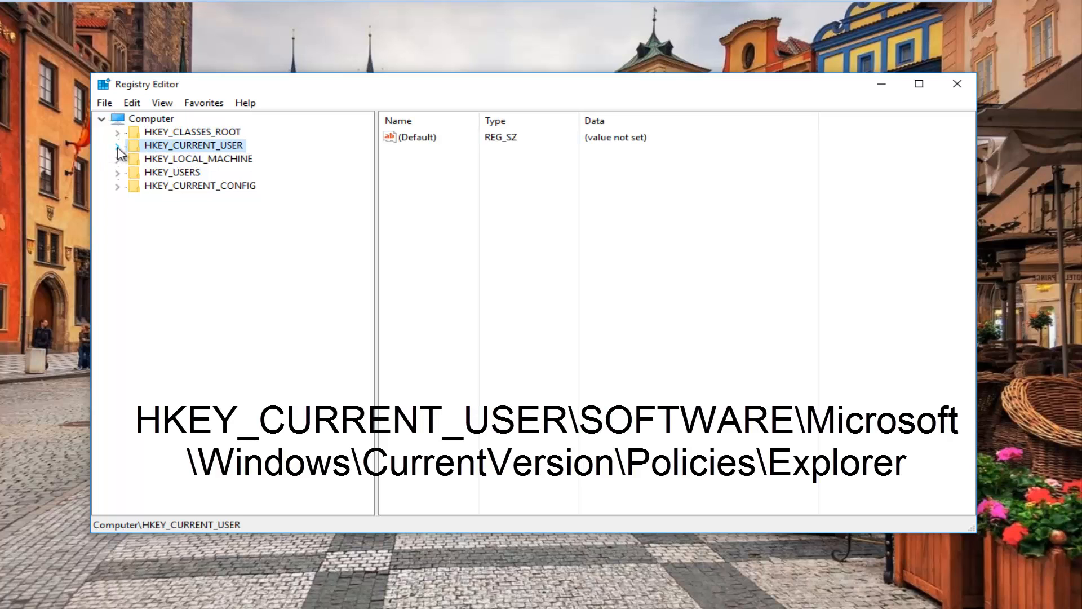
{"action": "left_click", "coordinate": [117, 144]}
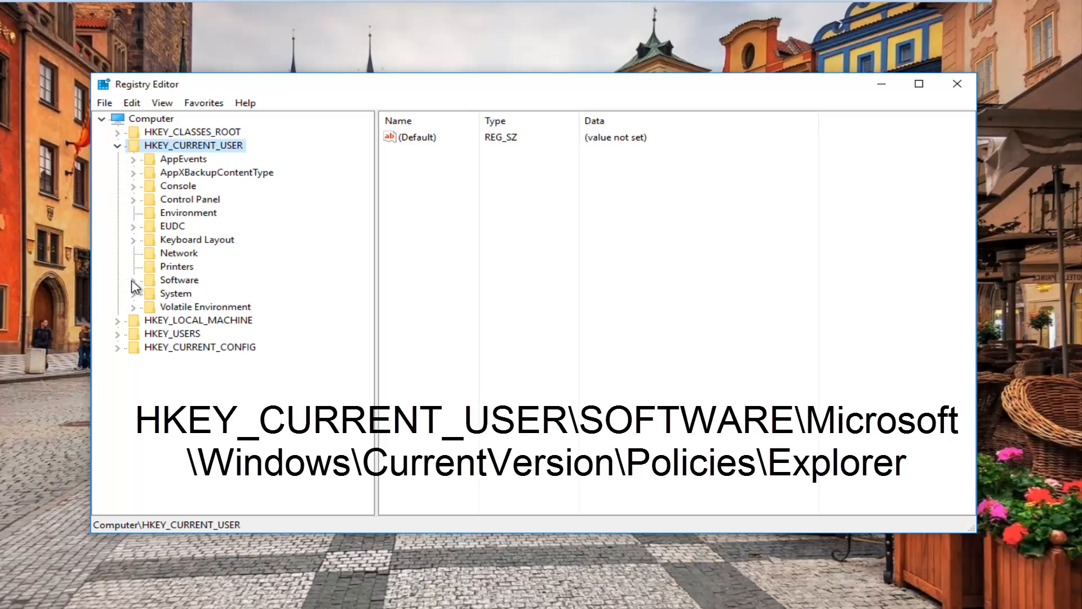
{"action": "left_click", "coordinate": [133, 280]}
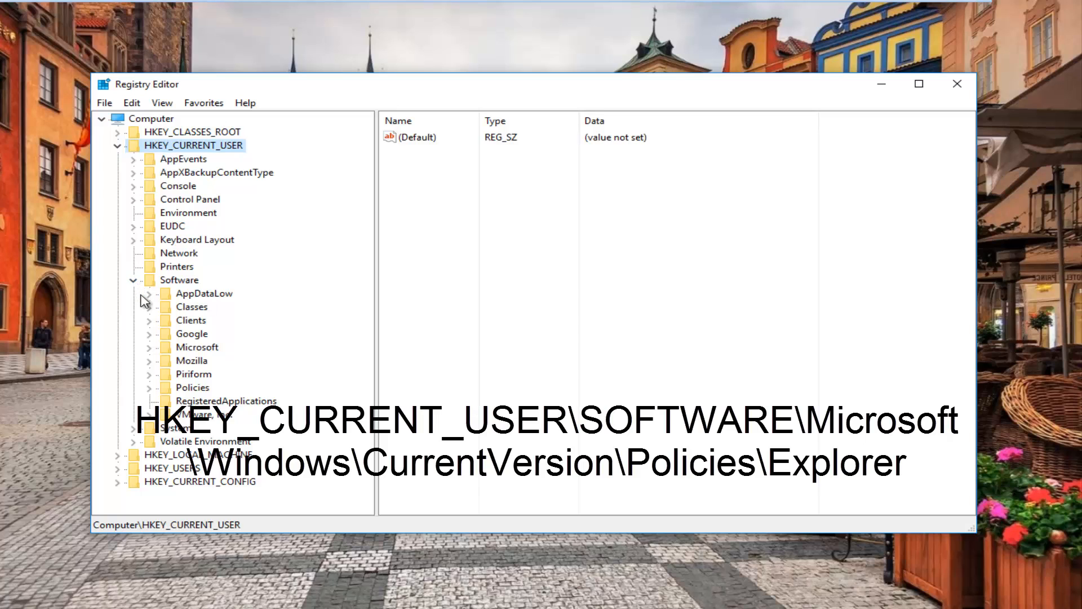
{"action": "mouse_move", "coordinate": [151, 354]}
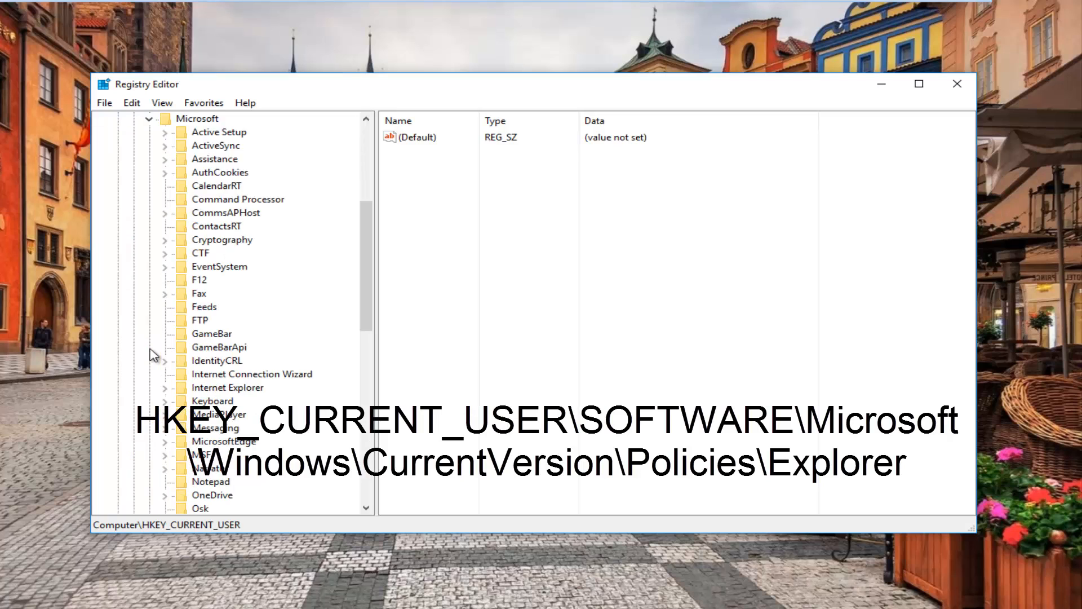
{"action": "scroll", "scroll_direction": "down", "scroll_amount": 3}
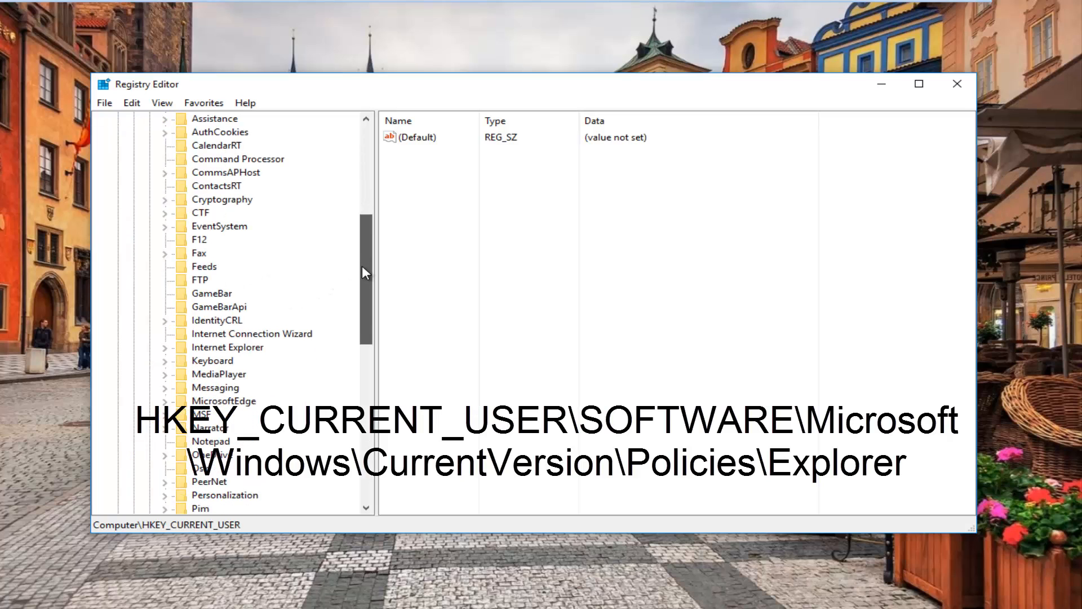
{"action": "scroll", "scroll_direction": "down", "scroll_amount": 3}
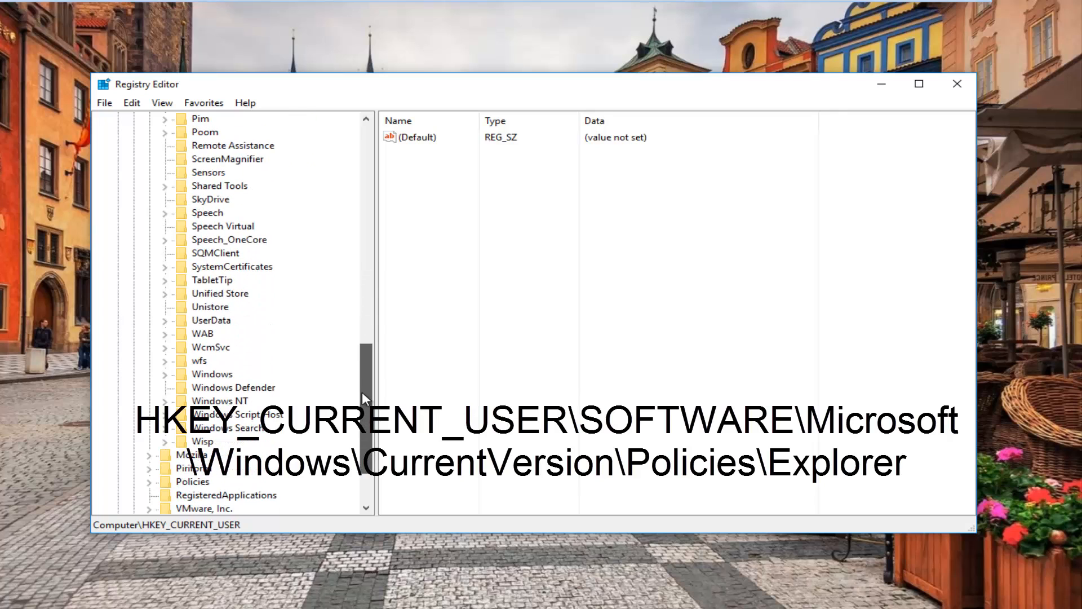
{"action": "left_click", "coordinate": [164, 373]}
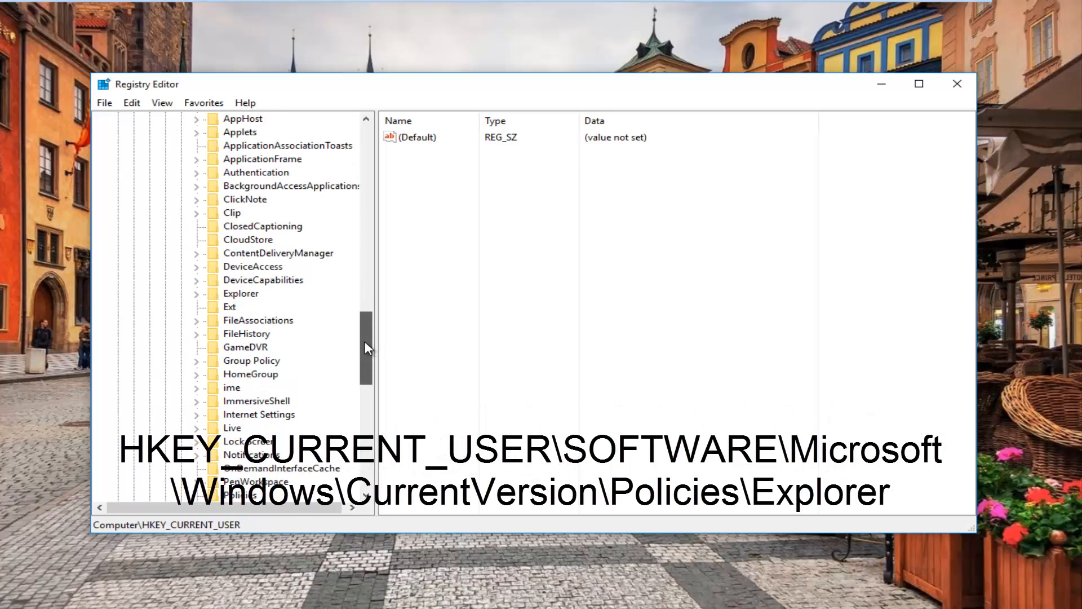
{"action": "scroll", "scroll_direction": "down", "scroll_amount": 3}
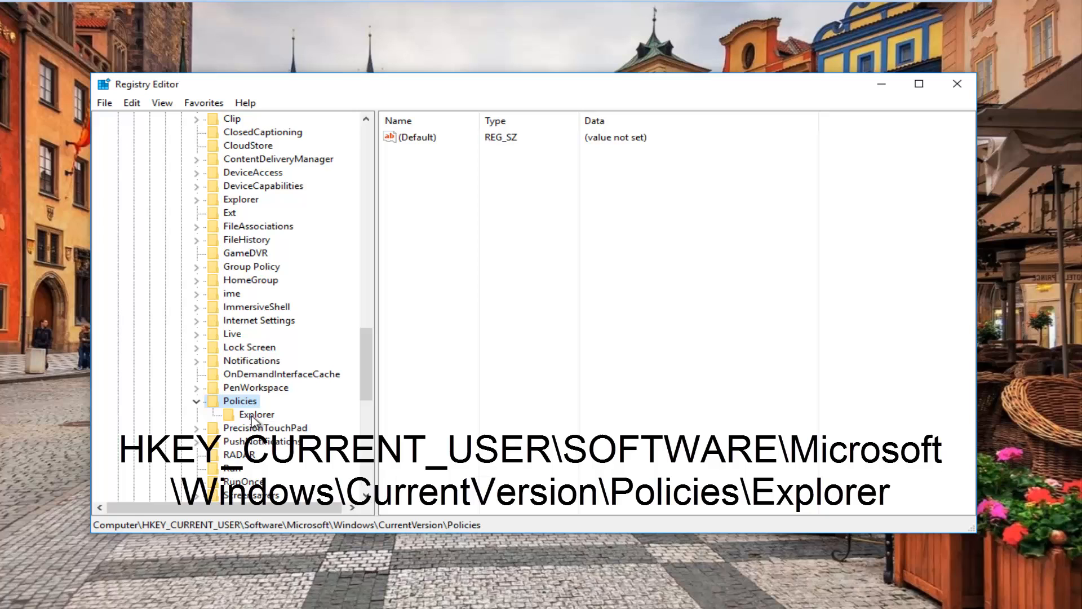
{"action": "left_click", "coordinate": [256, 415]}
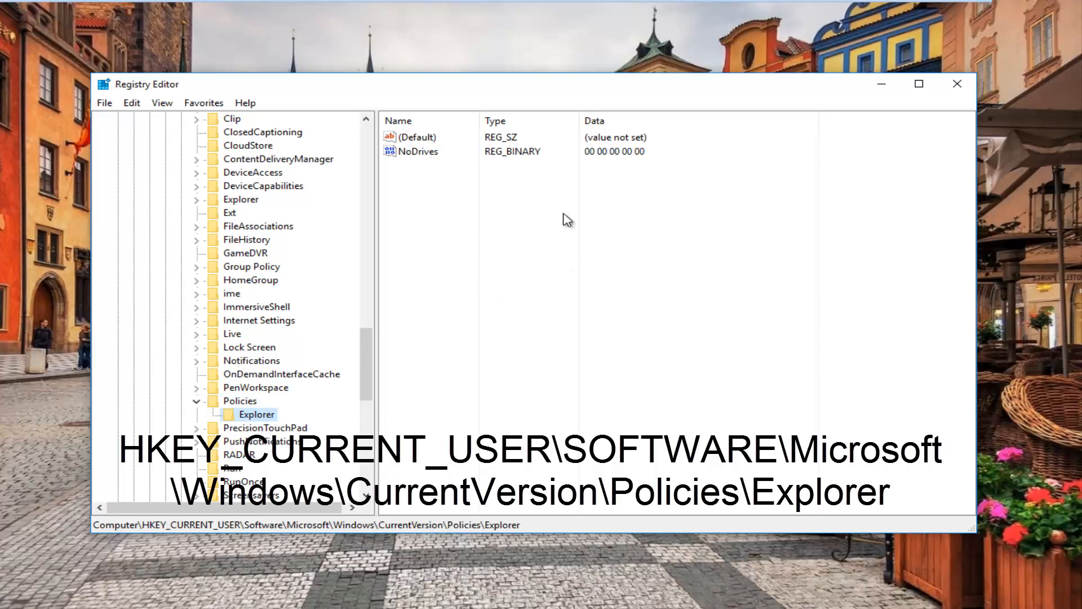
{"action": "mouse_move", "coordinate": [400, 221]}
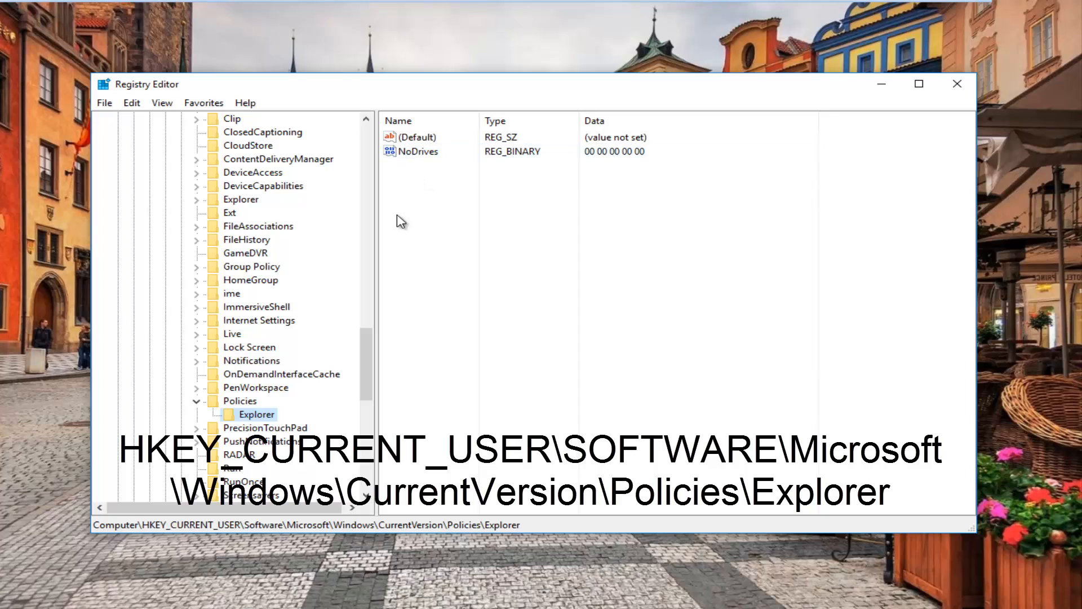
{"action": "mouse_move", "coordinate": [428, 336]}
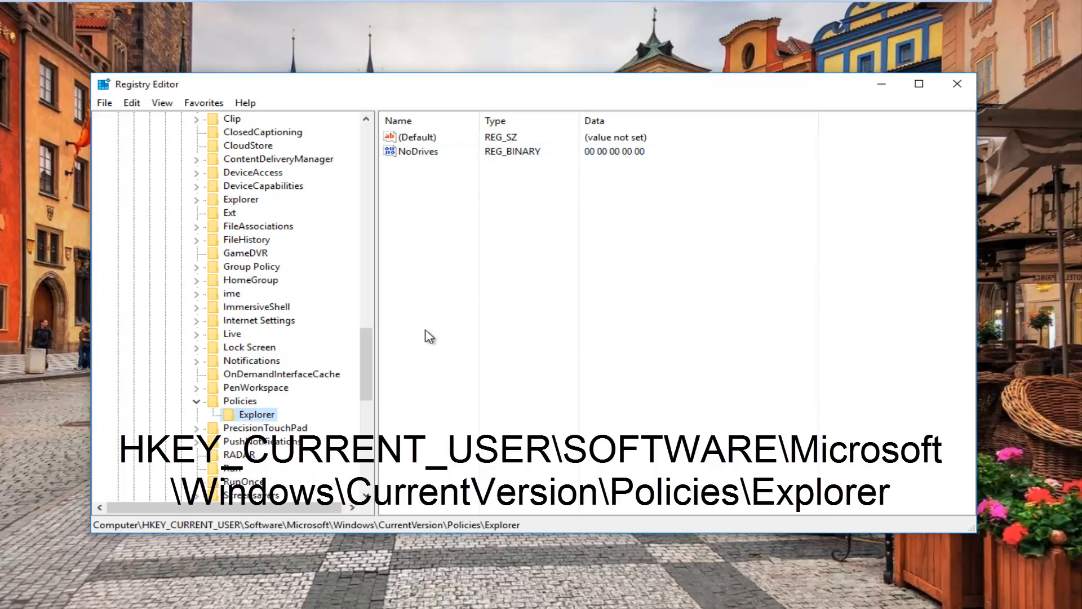
Create a new DWORD (32-bit) value named NoLowDiskSpaceChecks in the Explorer key.
{"action": "right_click", "coordinate": [429, 336]}
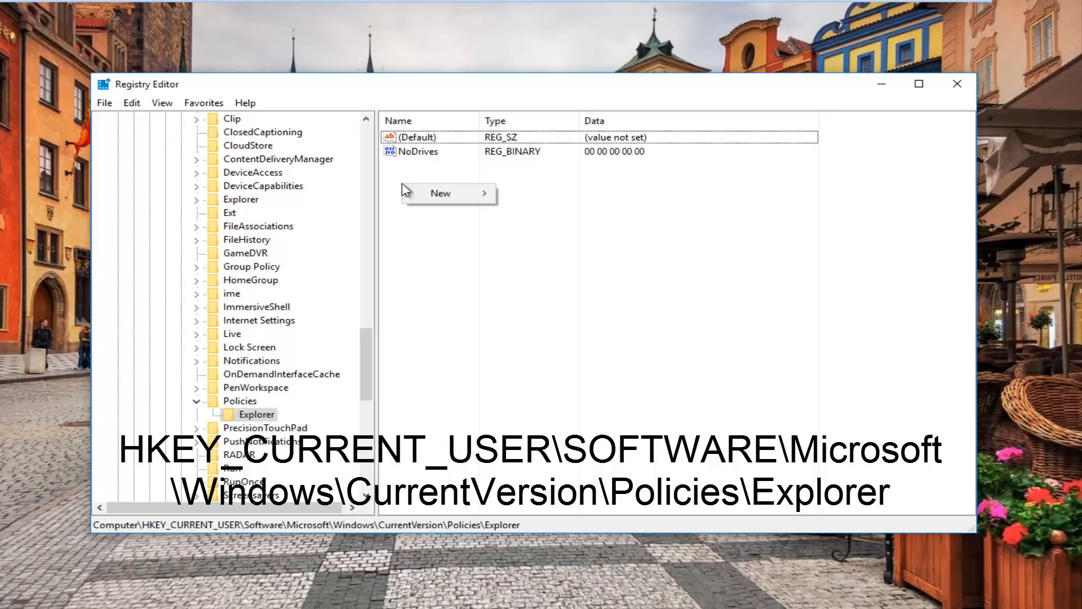
{"action": "mouse_move", "coordinate": [435, 194]}
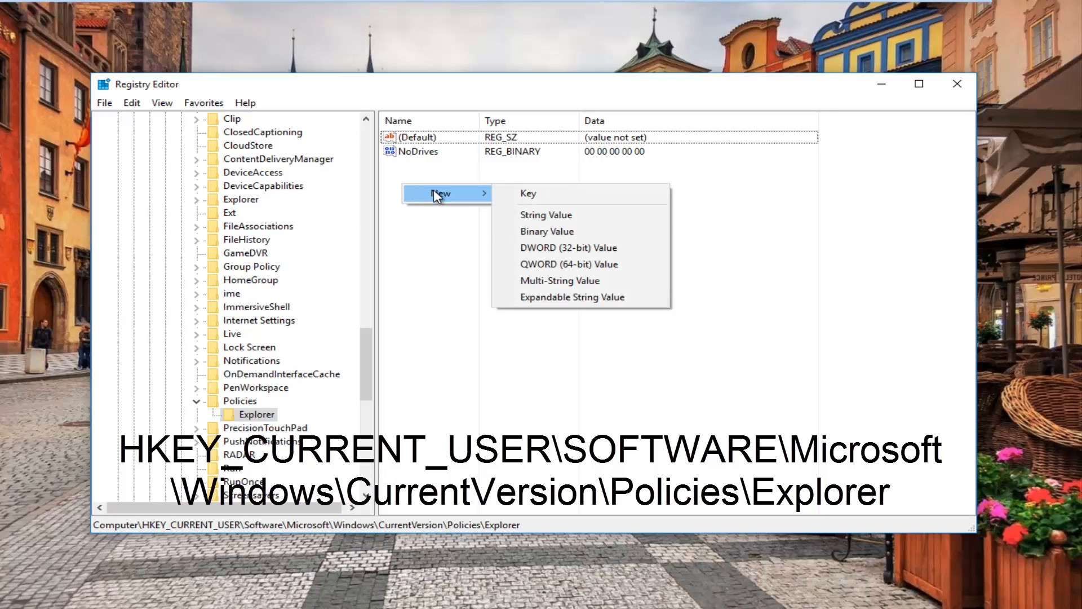
{"action": "mouse_move", "coordinate": [550, 236]}
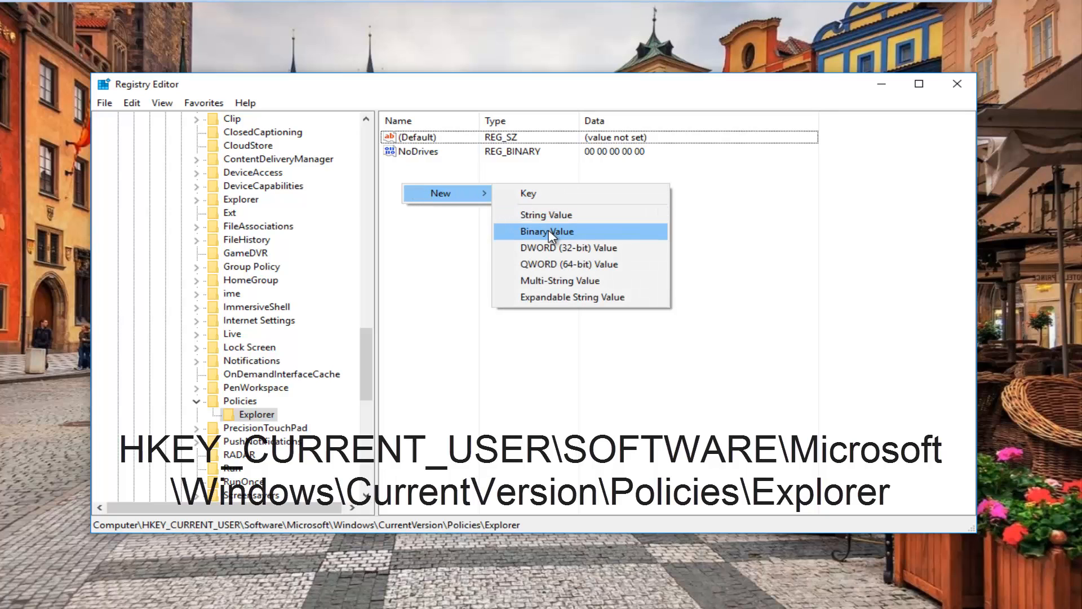
{"action": "mouse_move", "coordinate": [552, 255]}
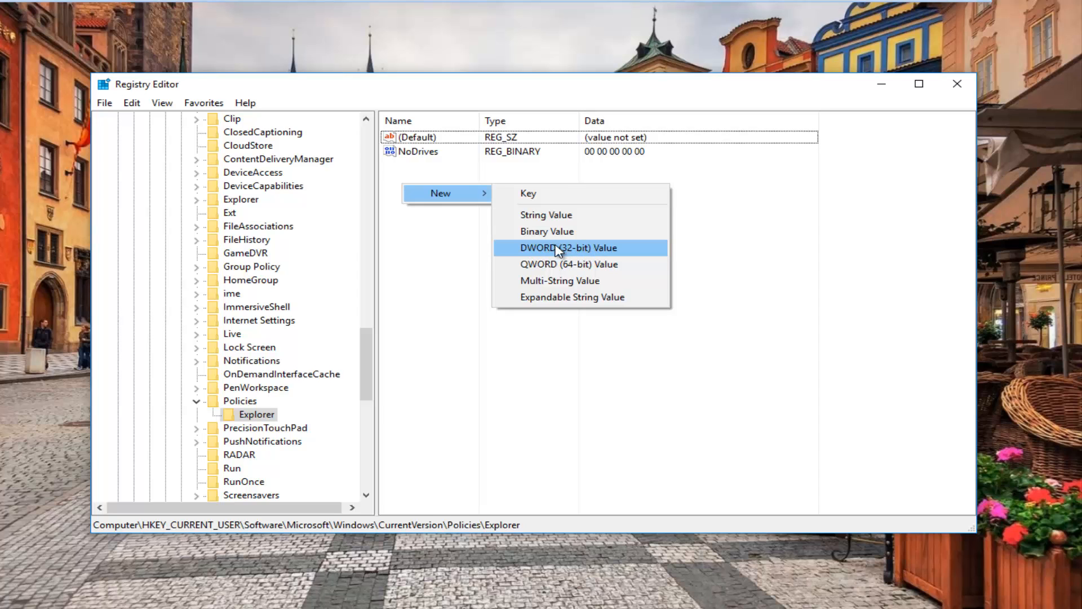
{"action": "left_click", "coordinate": [567, 247]}
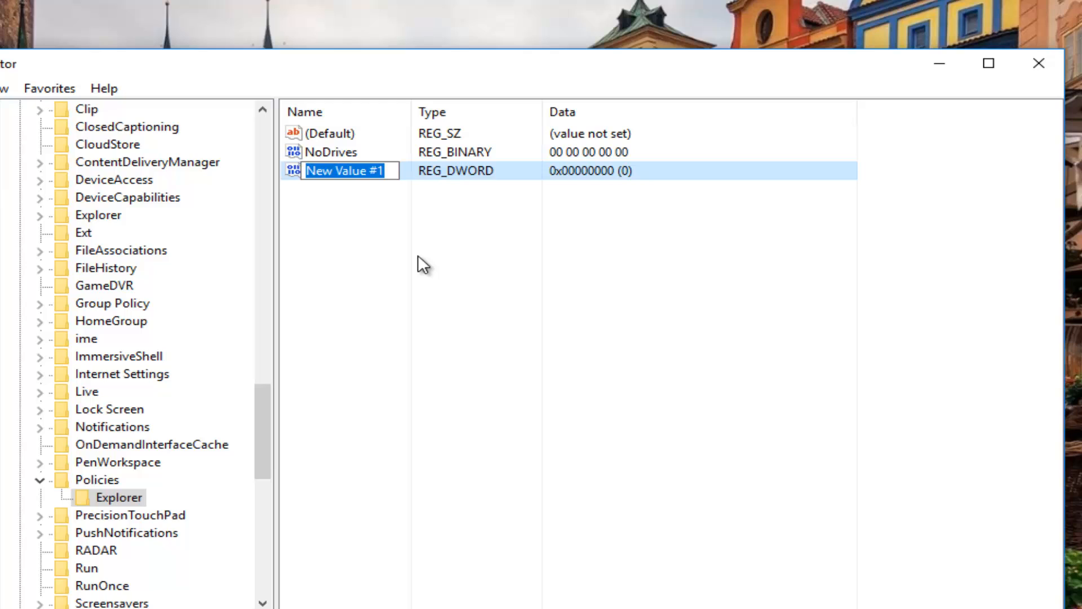
{"action": "type", "text": "N"}
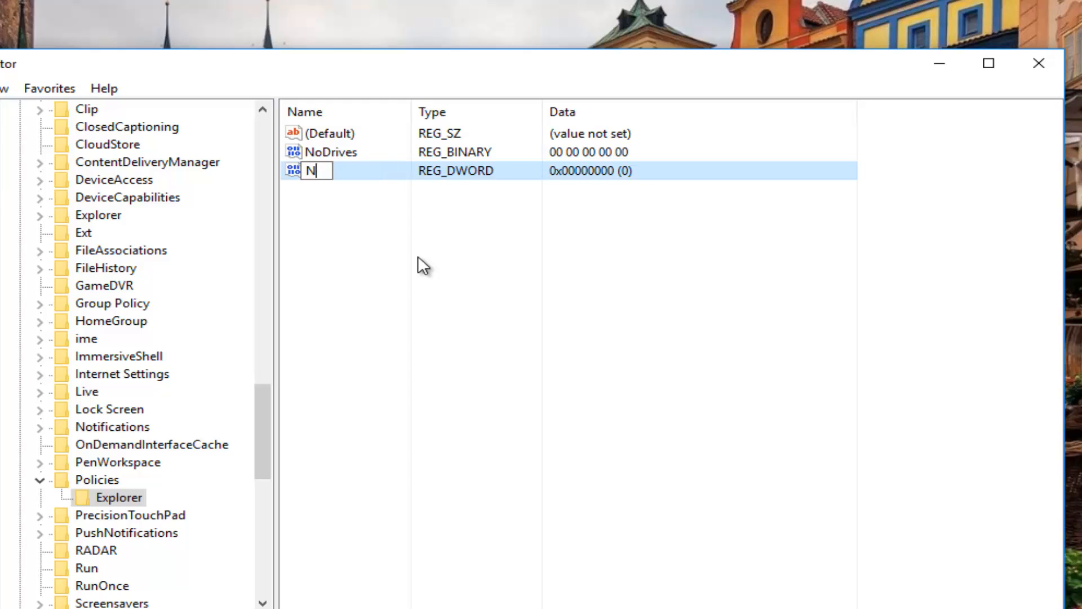
{"action": "type", "text": "oLowDiskSpaceChecks"}
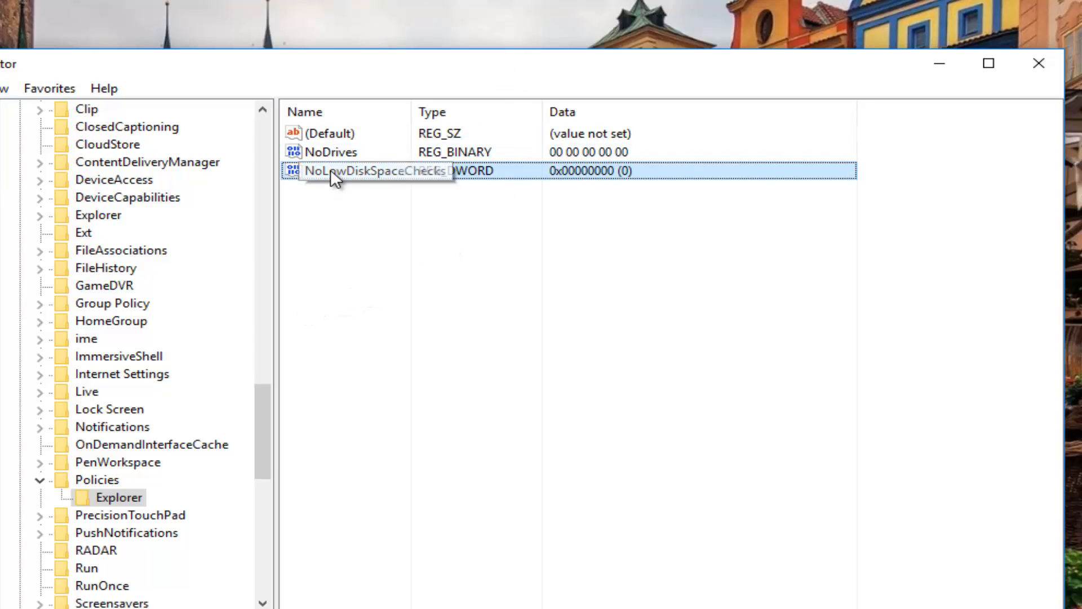
Set NoLowDiskSpaceChecks value data to 1 and close Registry Editor.
{"action": "double_click", "coordinate": [341, 171]}
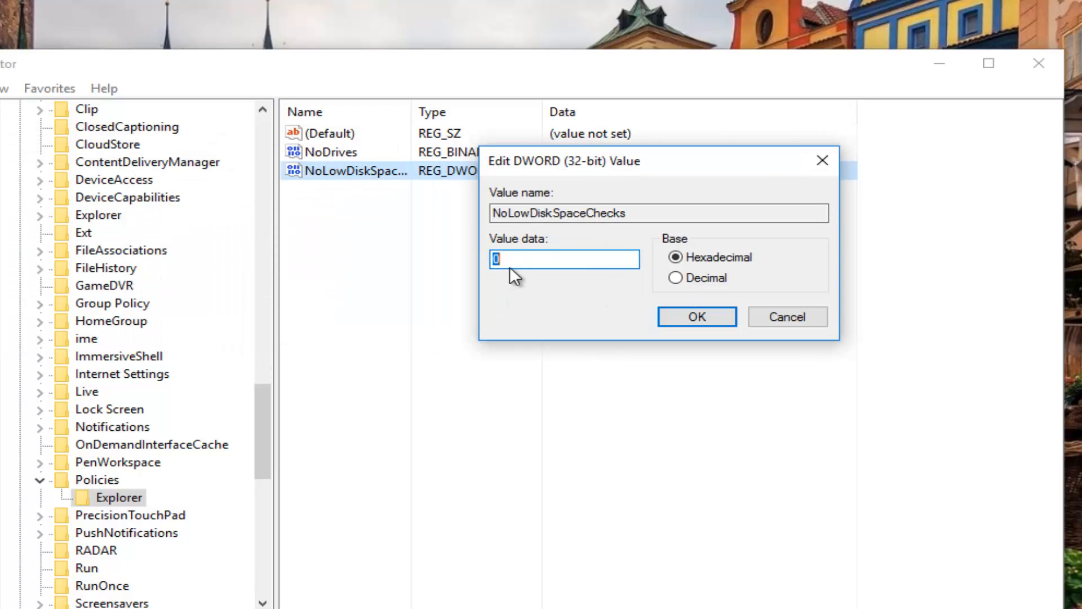
{"action": "type", "text": "1"}
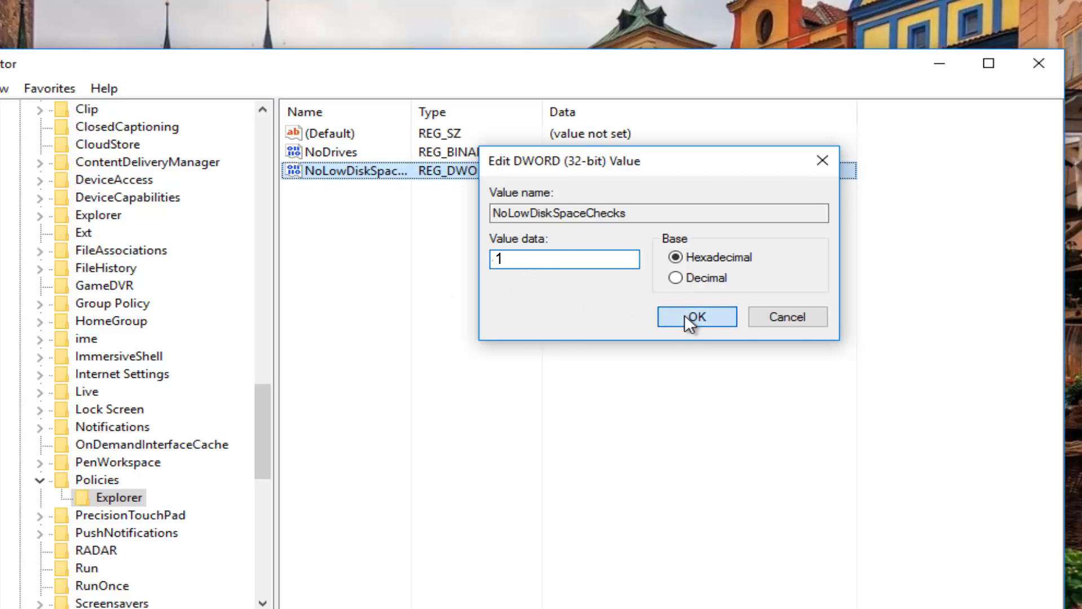
{"action": "left_click", "coordinate": [696, 315]}
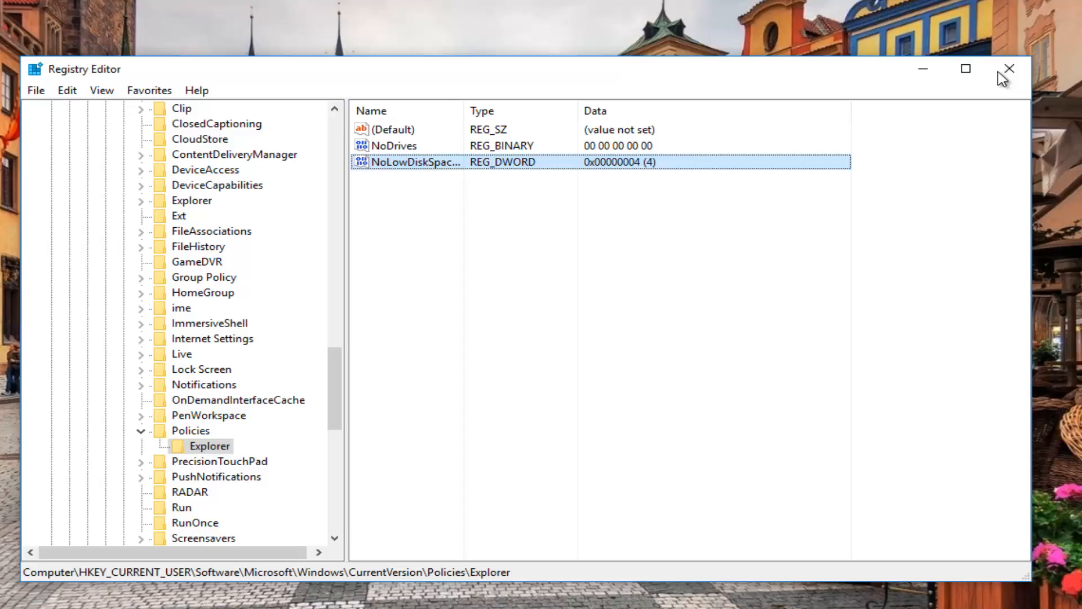
{"action": "left_click", "coordinate": [1009, 68]}
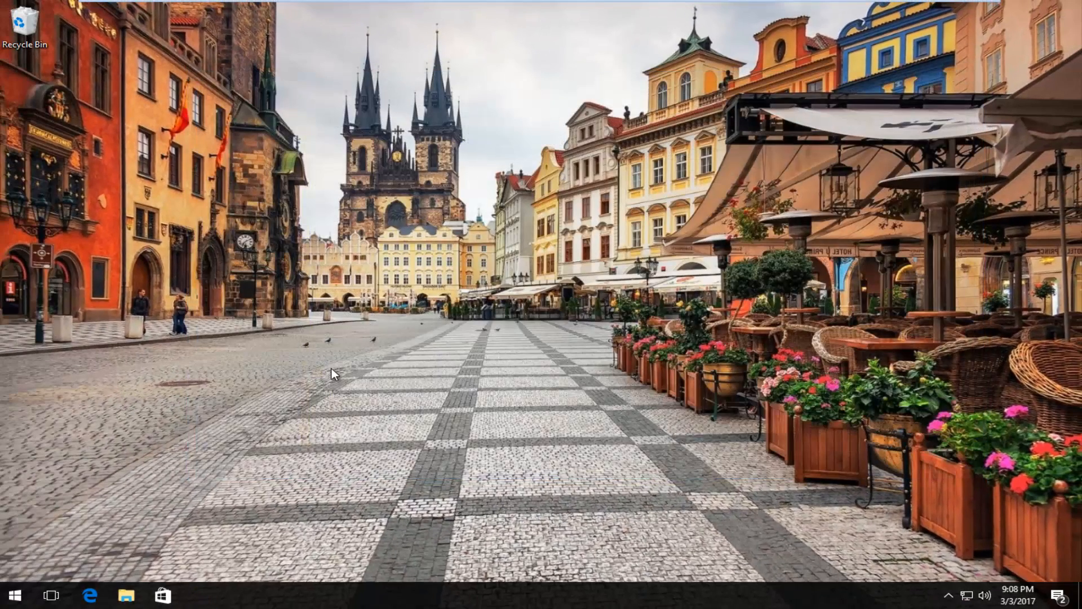